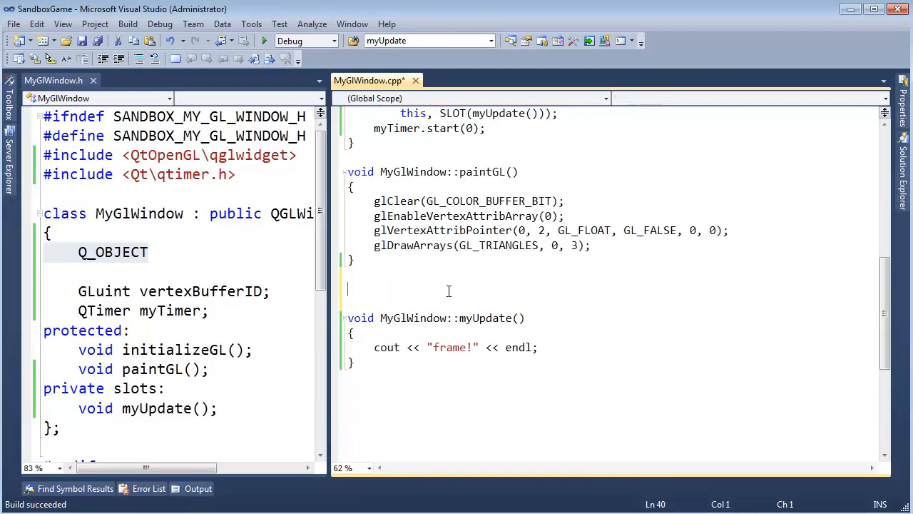
Declare 'int debugCount = 0;' above myUpdate
{"action": "type", "text": "int d"}
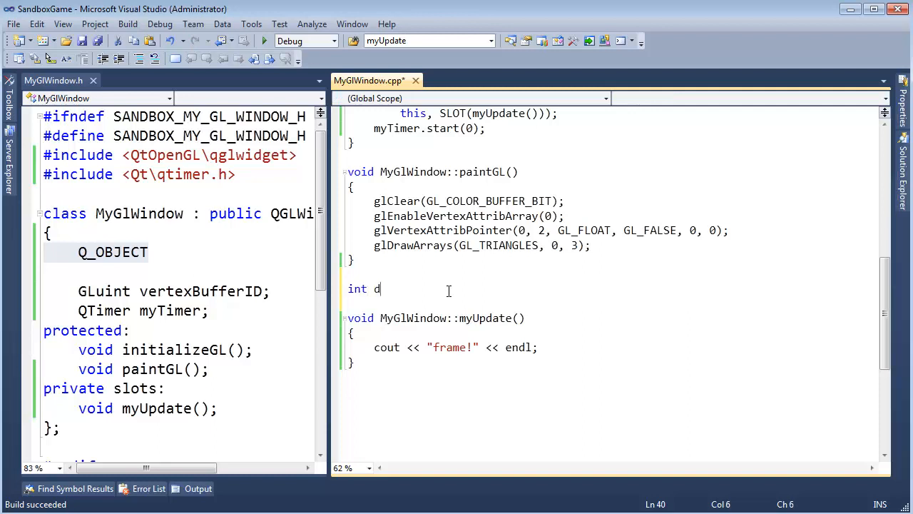
{"action": "type", "text": "ebugCount"}
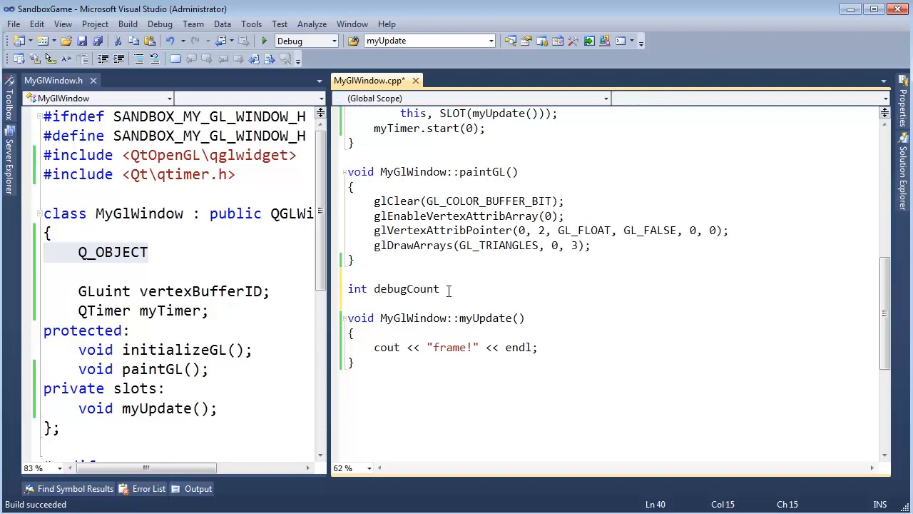
{"action": "type", "text": "= 0;"}
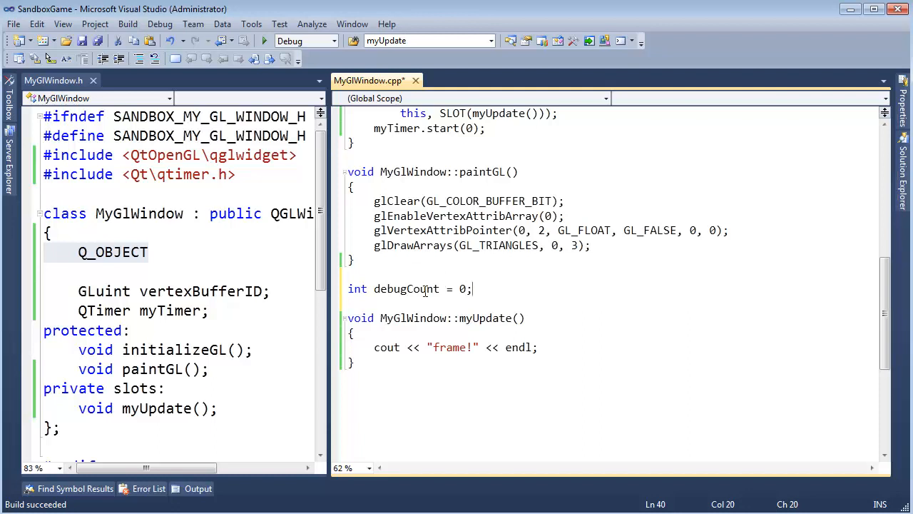
Make the cout line print "frame! " followed by ++debugCount
{"action": "double_click", "coordinate": [406, 288]}
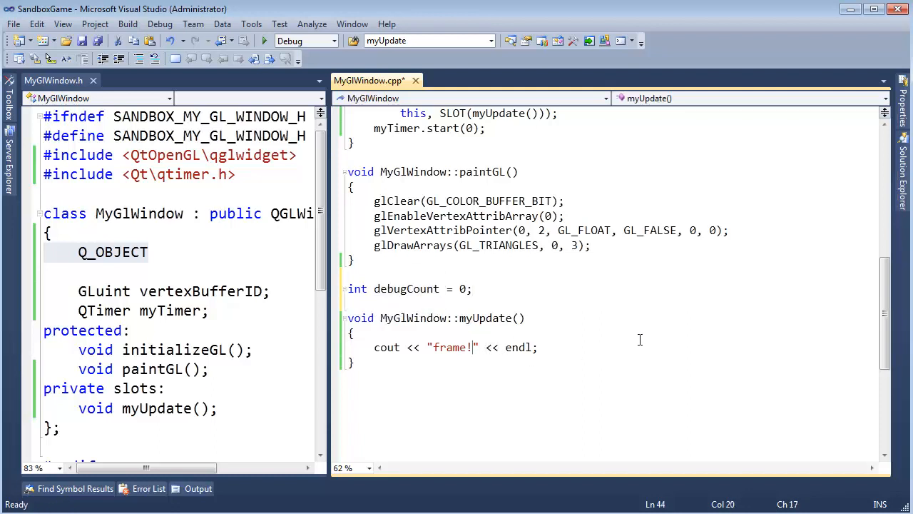
{"action": "type", "text": "\" \""}
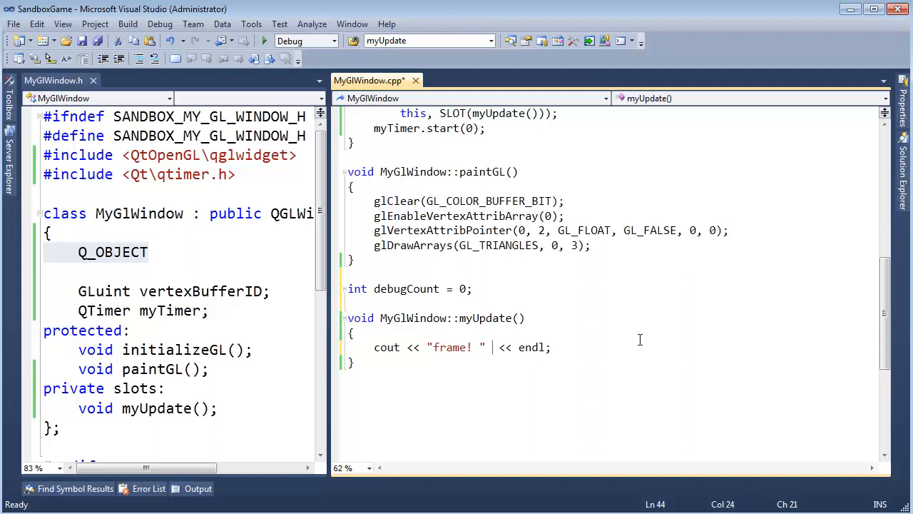
{"action": "type", "text": "<<"}
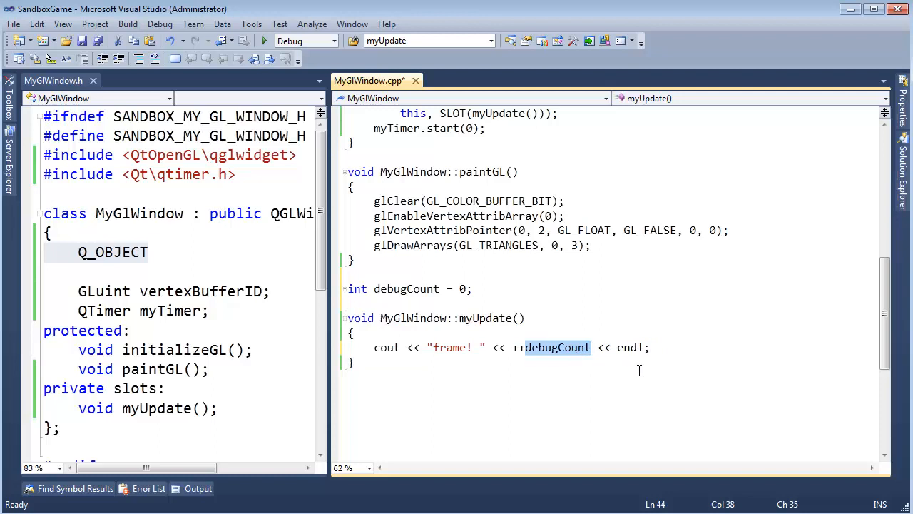
Insert a blank line after myUpdate's opening brace, above the cout statement
{"action": "left_click", "coordinate": [519, 347]}
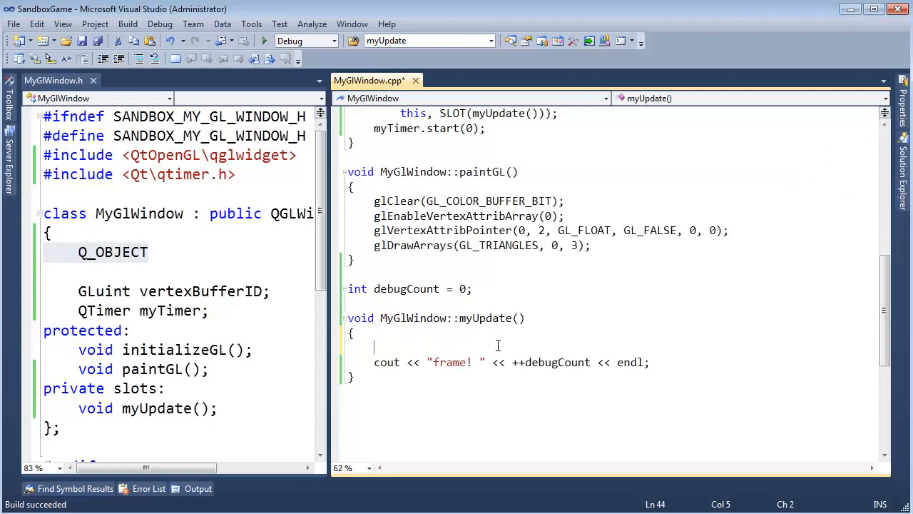
Add '++debugCount;' and wrap the cout in 'if(debugCount % 100 == 0)'
{"action": "type", "text": "++debugCount;"}
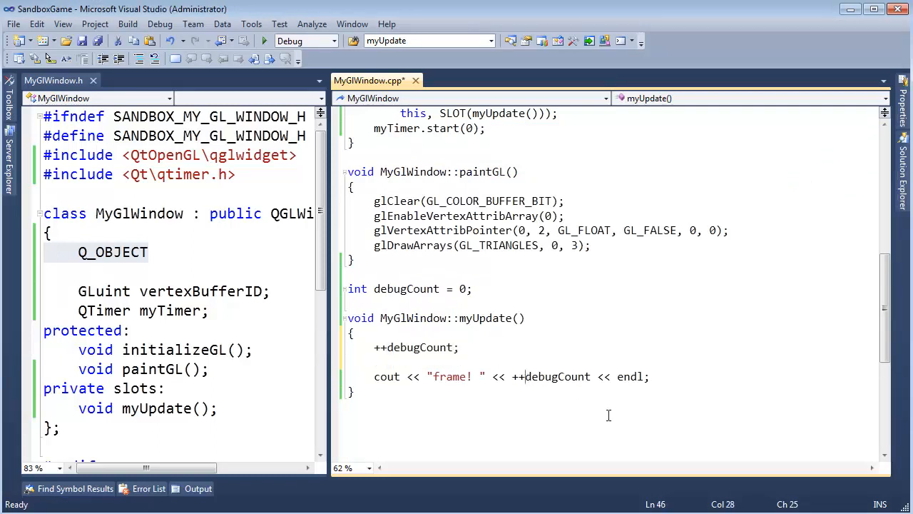
{"action": "type", "text": "if(d"}
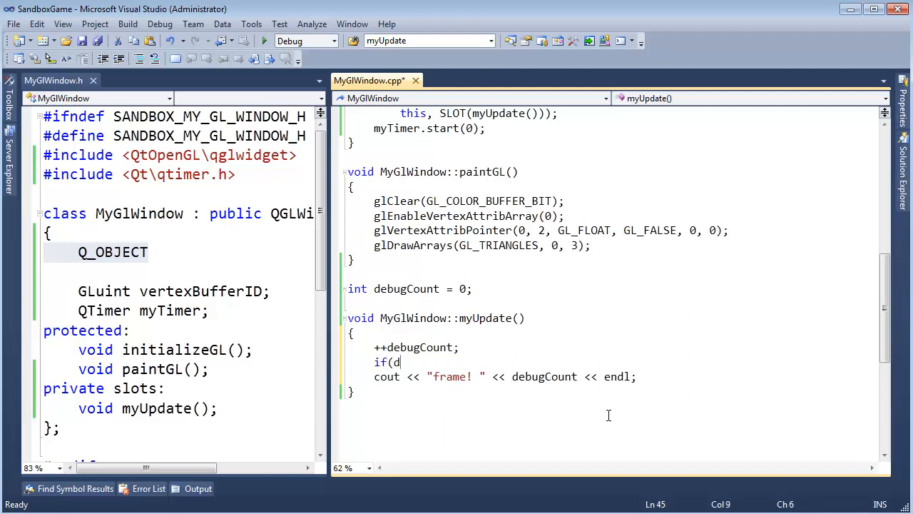
{"action": "type", "text": "ebugCount"}
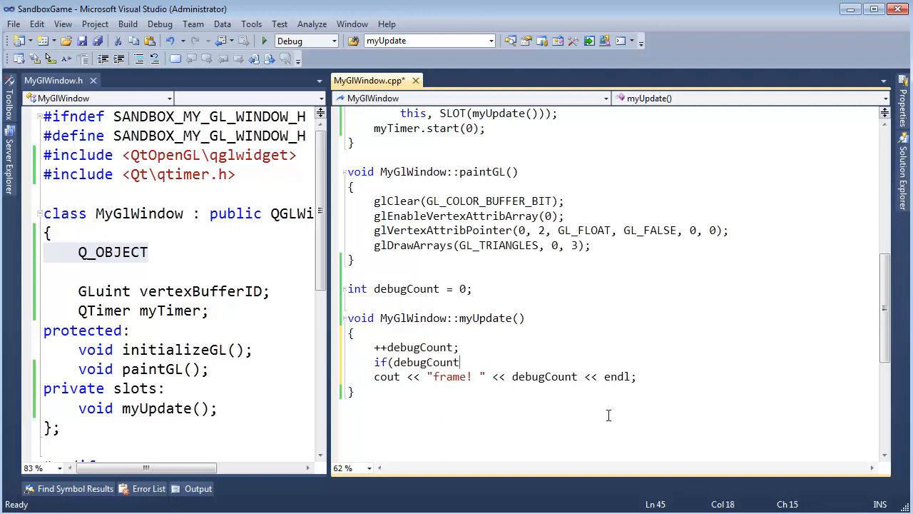
{"action": "type", "text": "% 100)"}
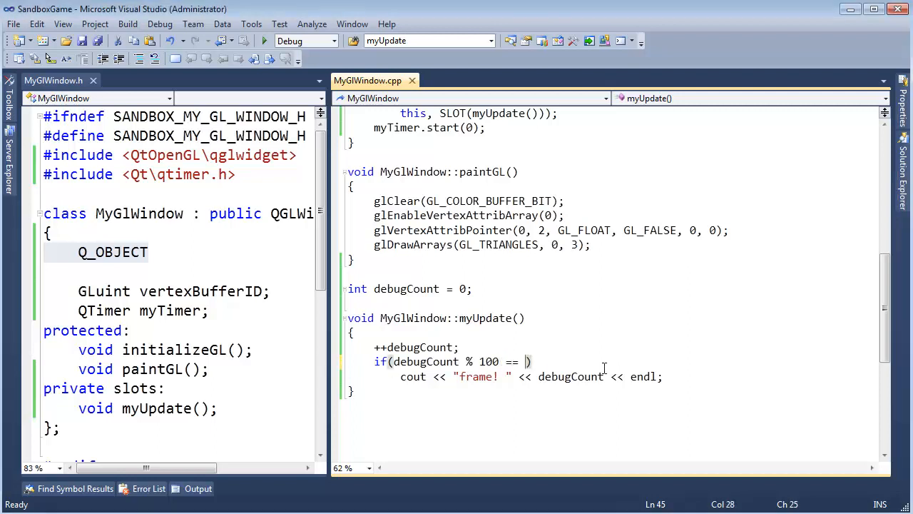
{"action": "type", "text": "0"}
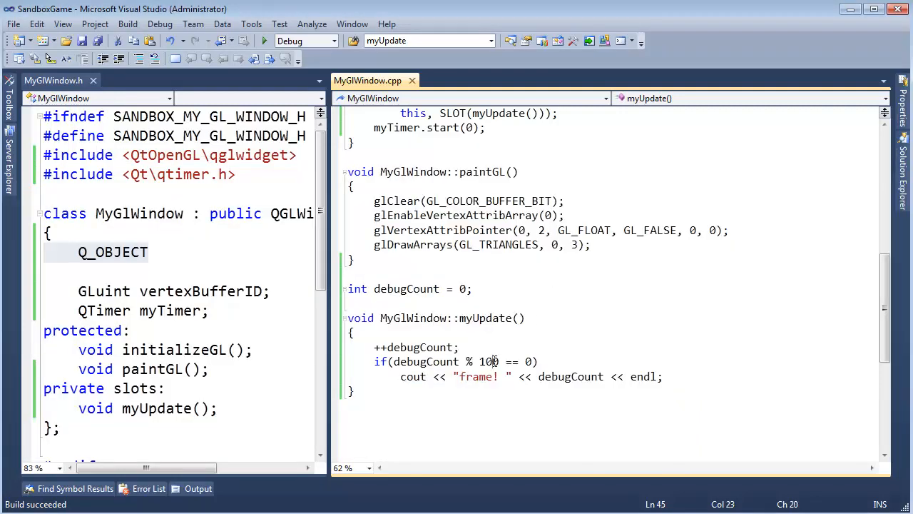
Delete the debugCount declaration and myUpdate's statements, then build with F7
{"action": "type", "text": "0"}
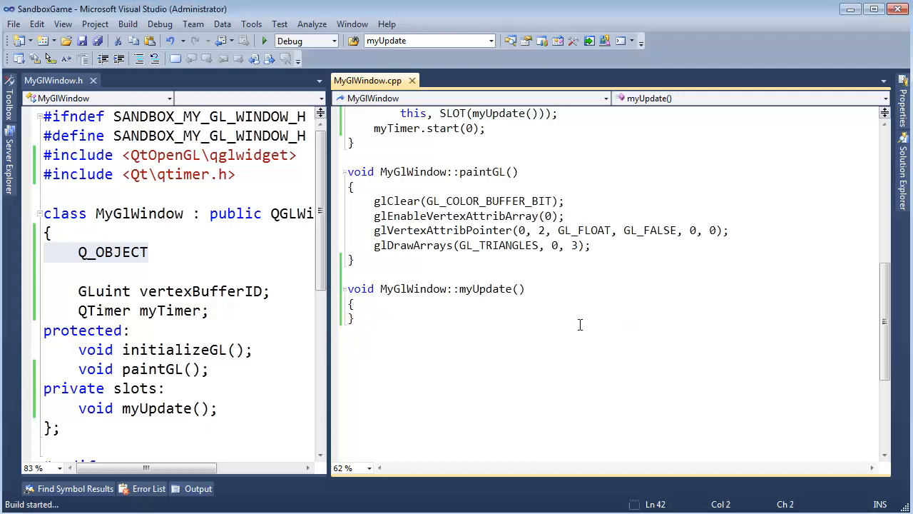
Run SandboxGame to view the white triangle, then close it and move verts above initializeGL
{"action": "left_click", "coordinate": [264, 40]}
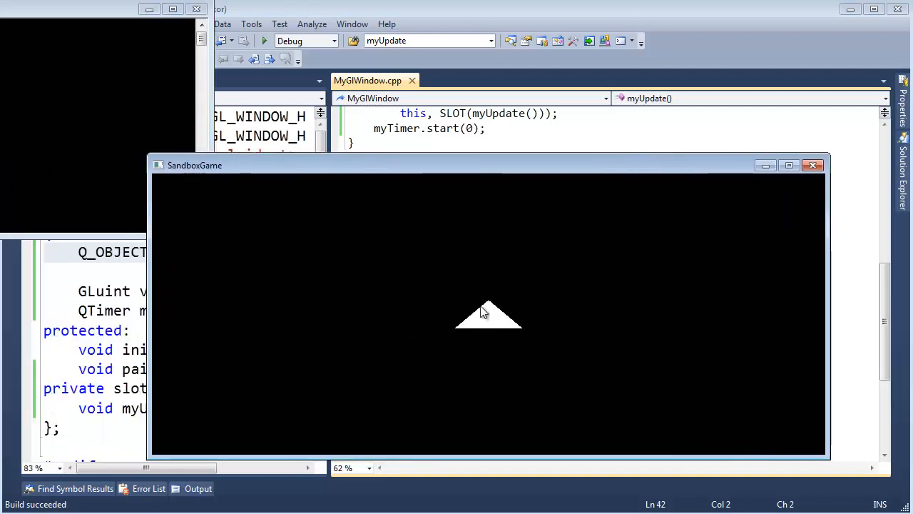
{"action": "mouse_move", "coordinate": [489, 278]}
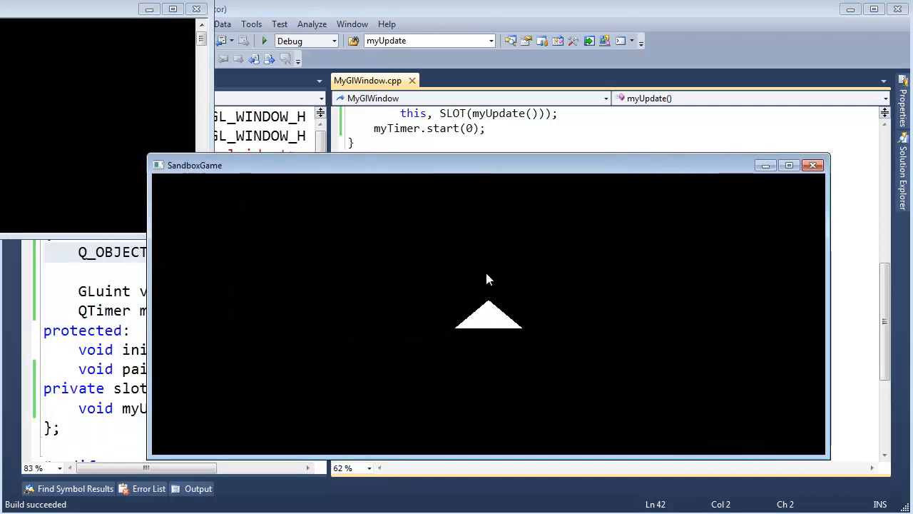
{"action": "mouse_move", "coordinate": [489, 268]}
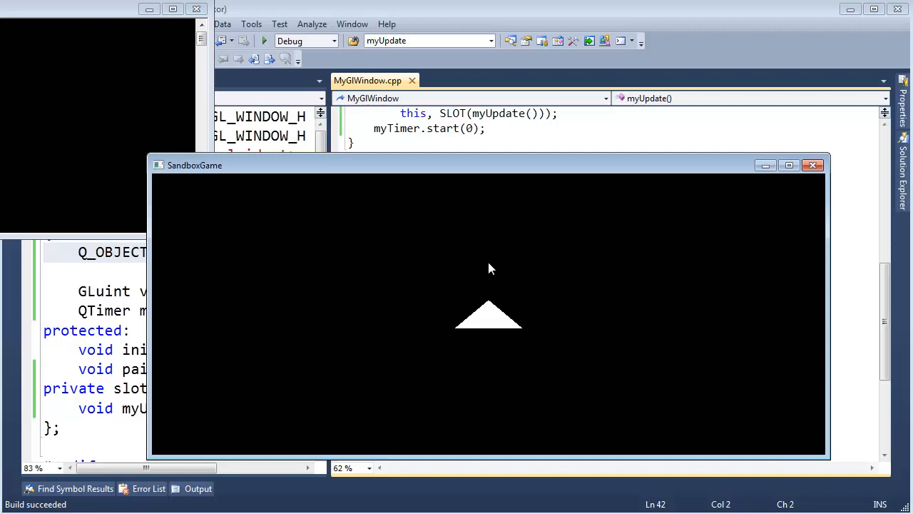
{"action": "mouse_move", "coordinate": [368, 283]}
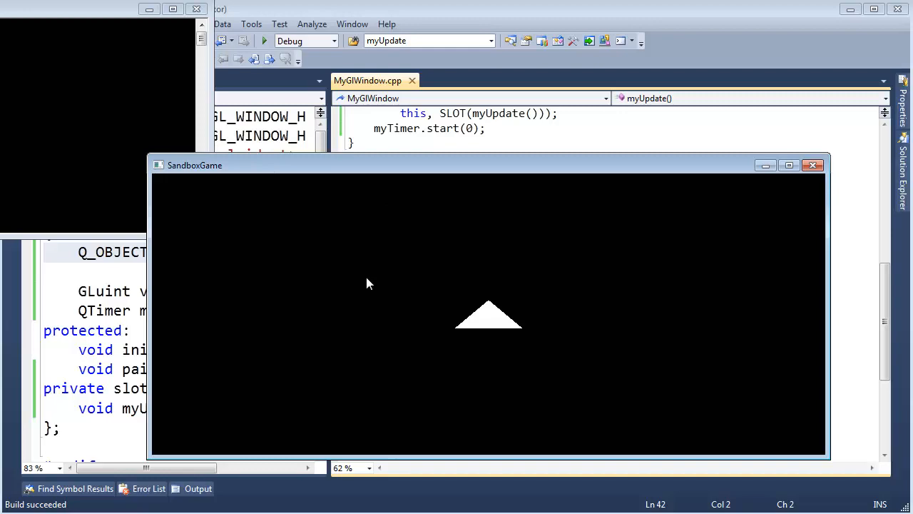
{"action": "left_click", "coordinate": [812, 164]}
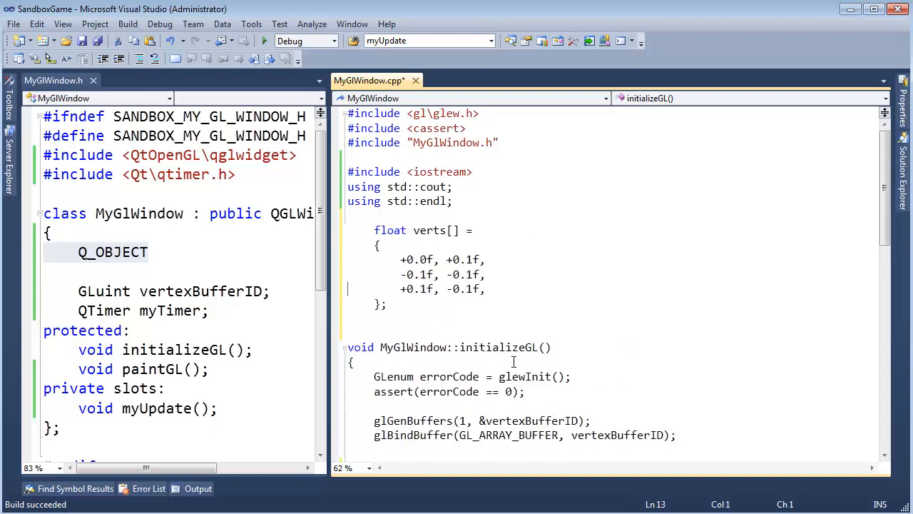
Unindent the verts block, declare it static float, and collapse initializeGL
{"action": "left_click_drag", "start_coordinate": [373, 230], "coordinate": [387, 305]}
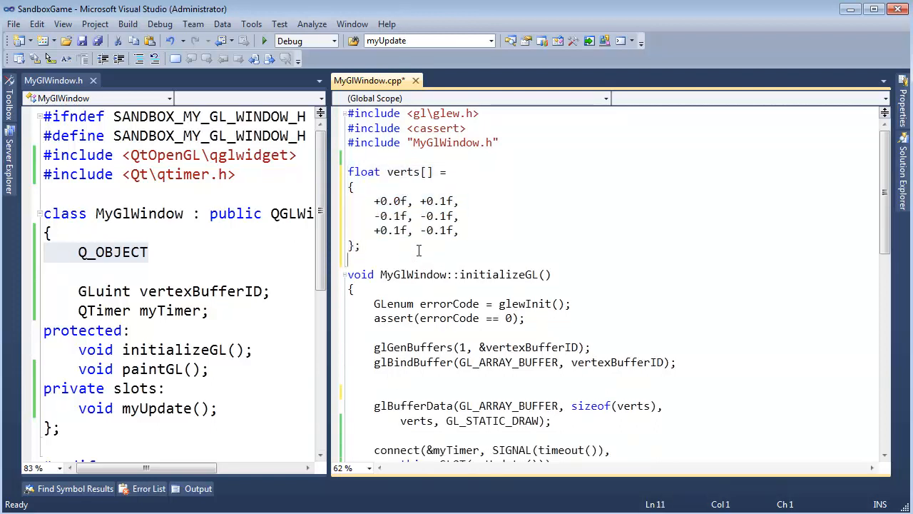
{"action": "type", "text": "static"}
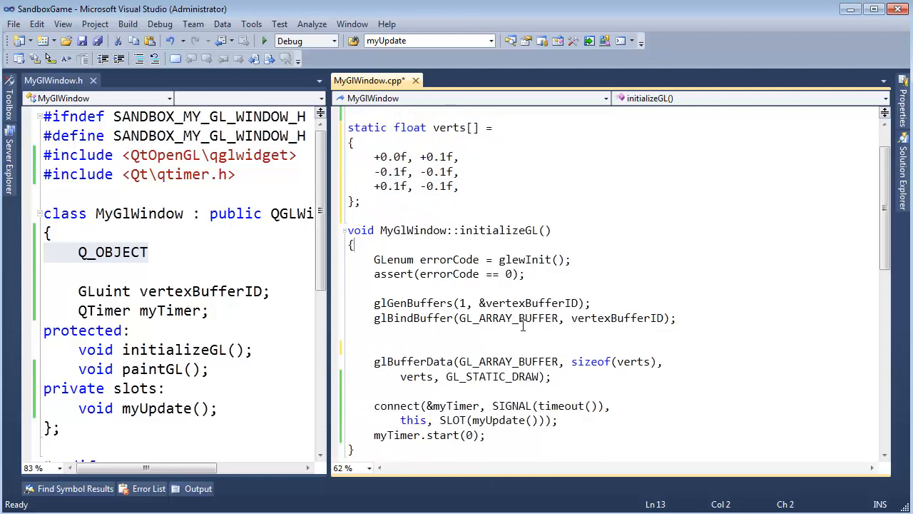
{"action": "mouse_move", "coordinate": [599, 293]}
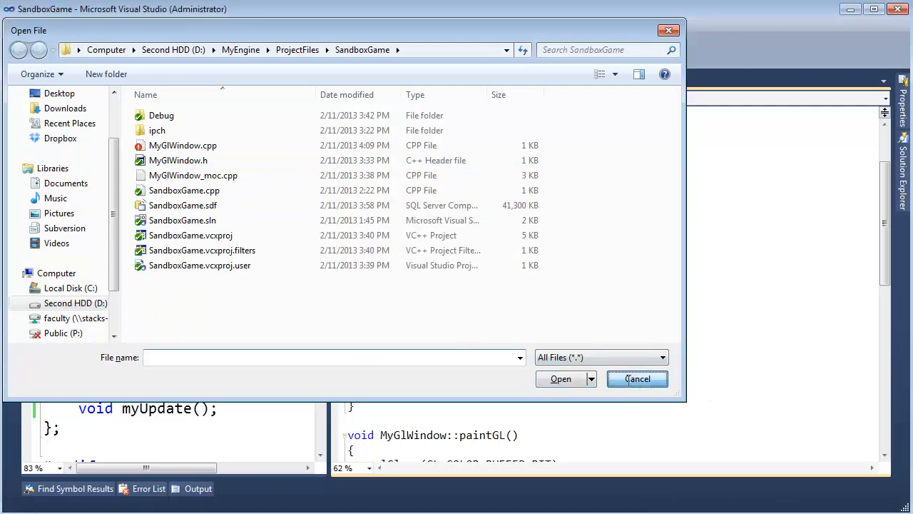
{"action": "left_click", "coordinate": [636, 378]}
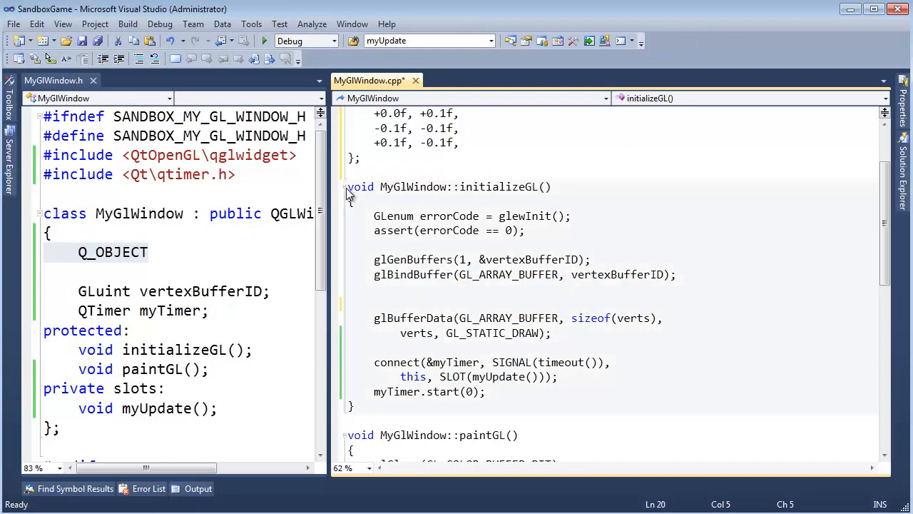
{"action": "left_click", "coordinate": [344, 186]}
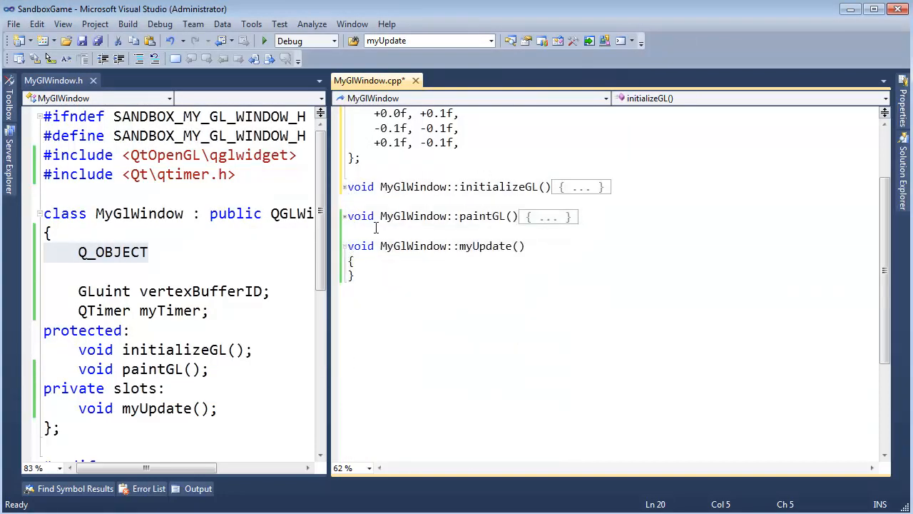